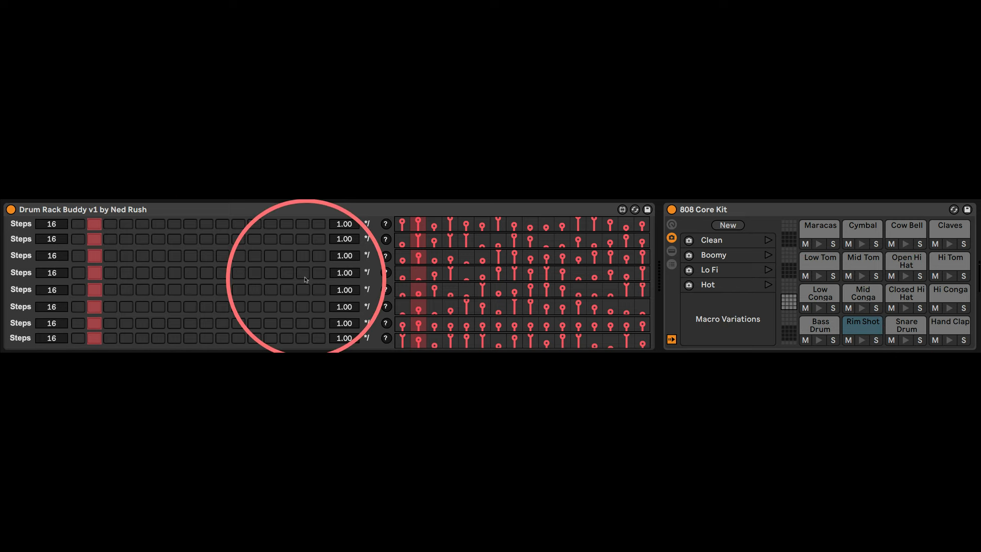
- Activate the first step cell of the eighth (bottom) row in Drum Rack Buddy
click(78, 339)
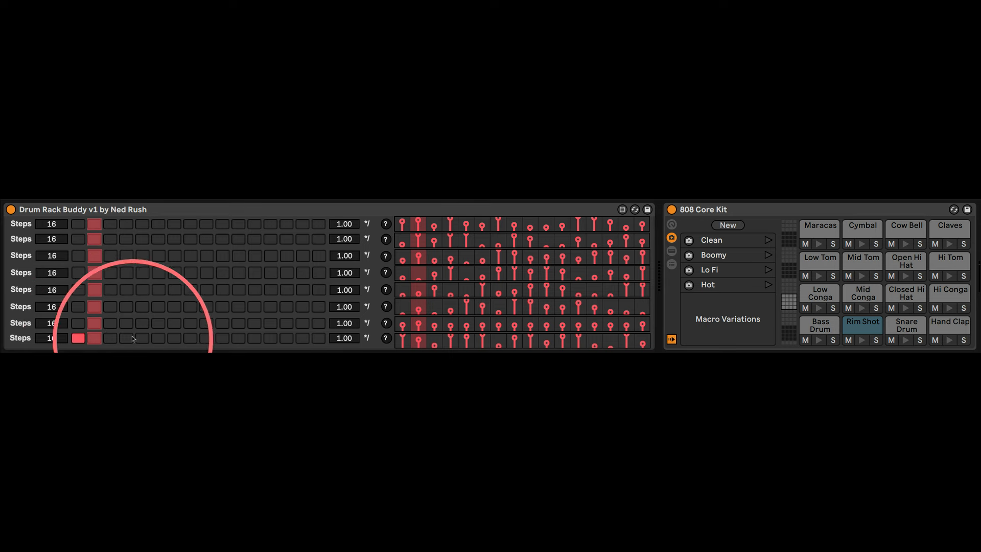